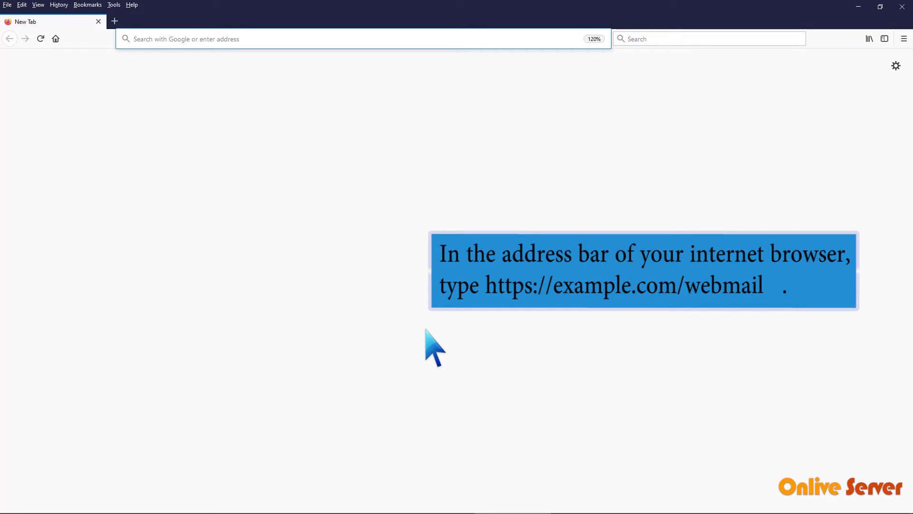
text(https://example.com:2096)
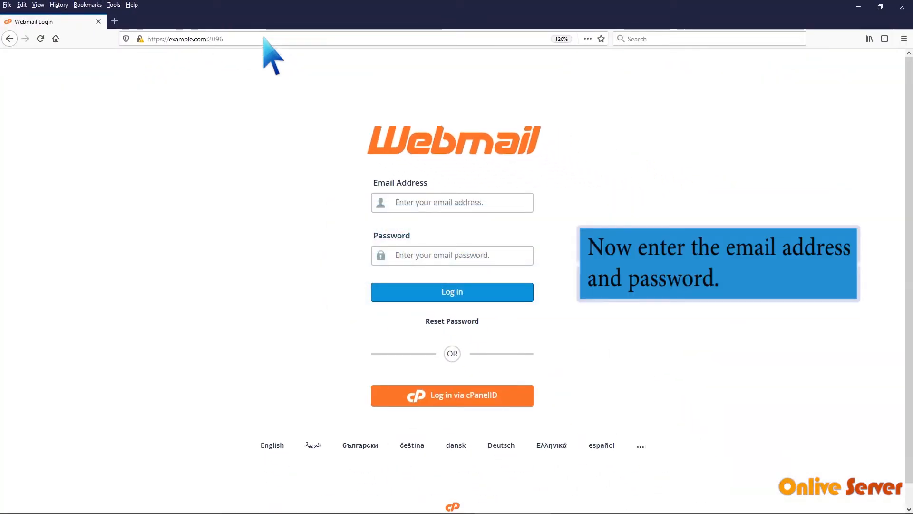
click(451, 202)
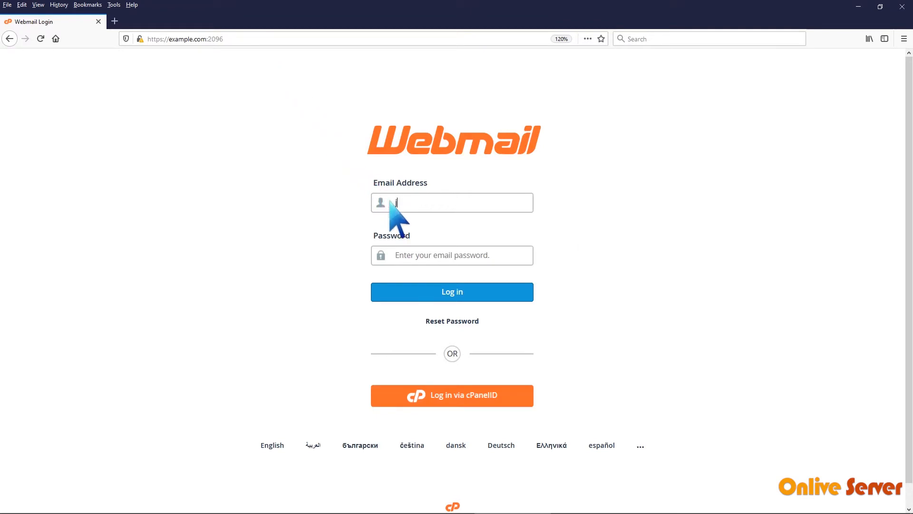
text(john@example.com)
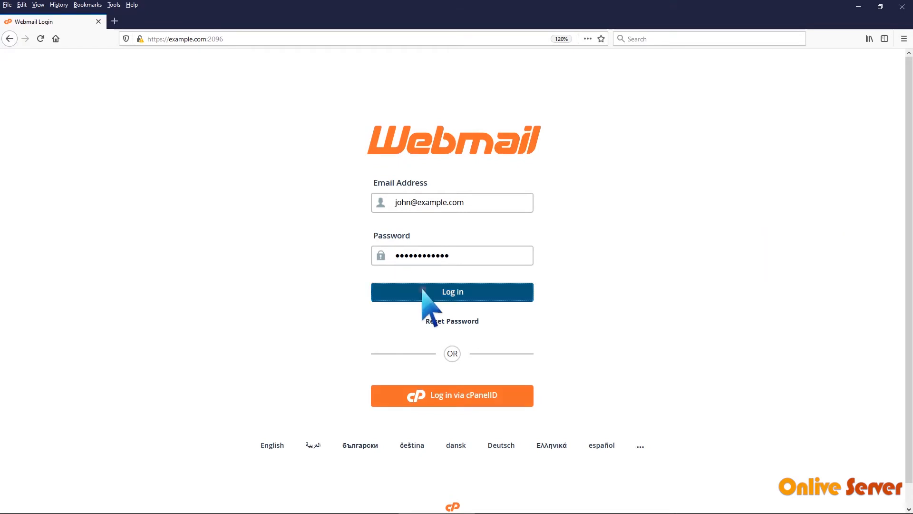
click(451, 291)
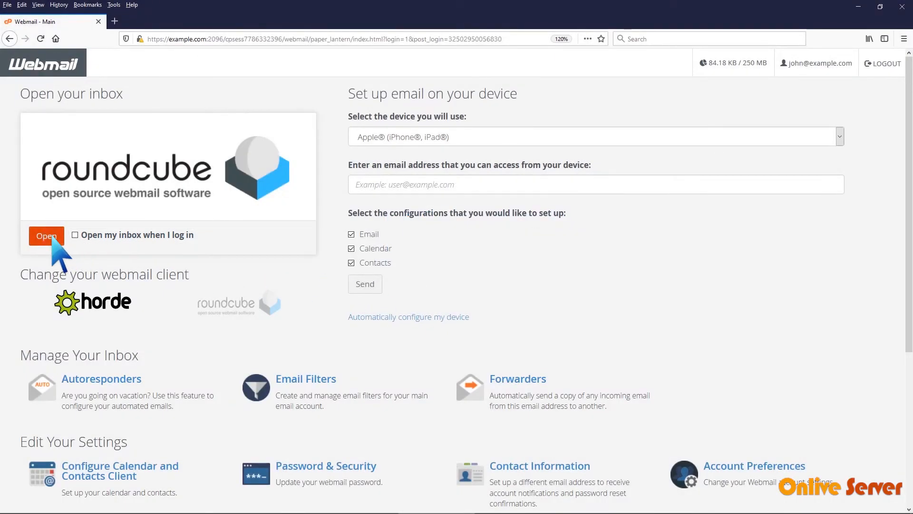
Open the inbox in Roundcube from the Webmail main page
click(46, 236)
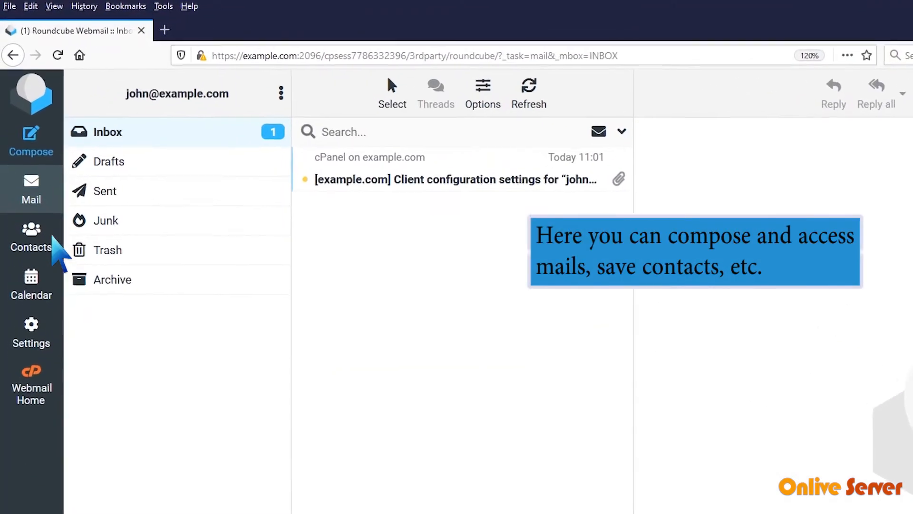